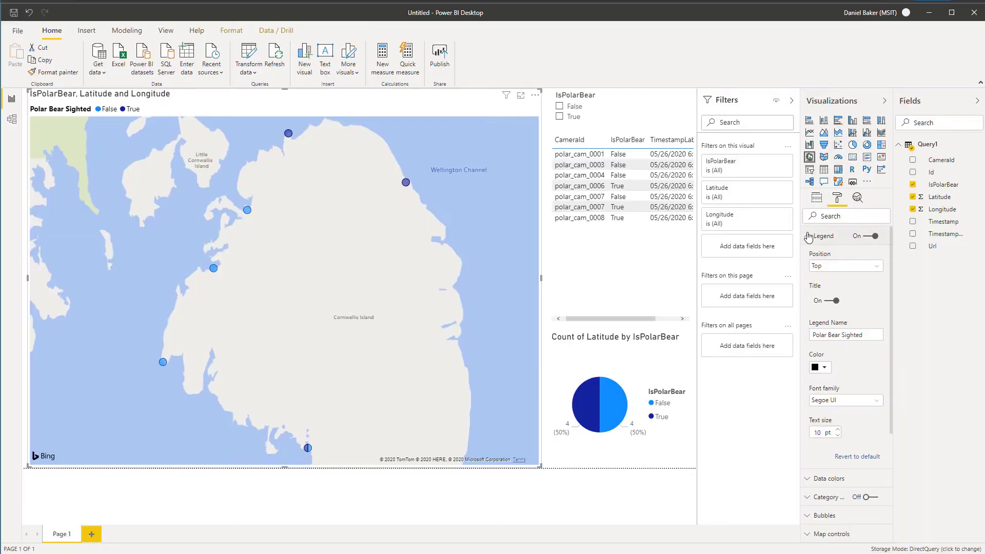
Color the map's False sightings red and True sightings custom green 00FF00
{"action": "left_click", "coordinate": [829, 478]}
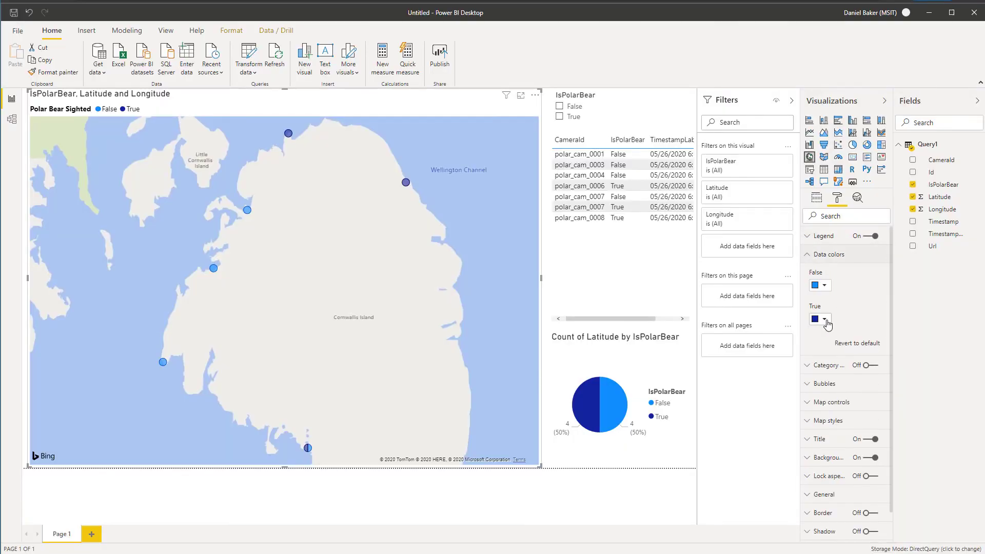
{"action": "left_click", "coordinate": [828, 321]}
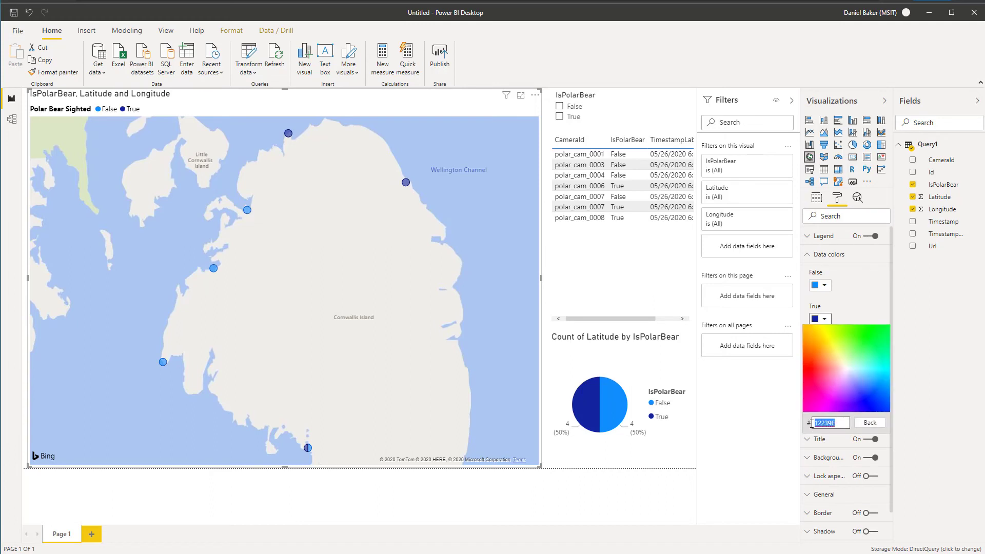
{"action": "type", "text": "00FF00"}
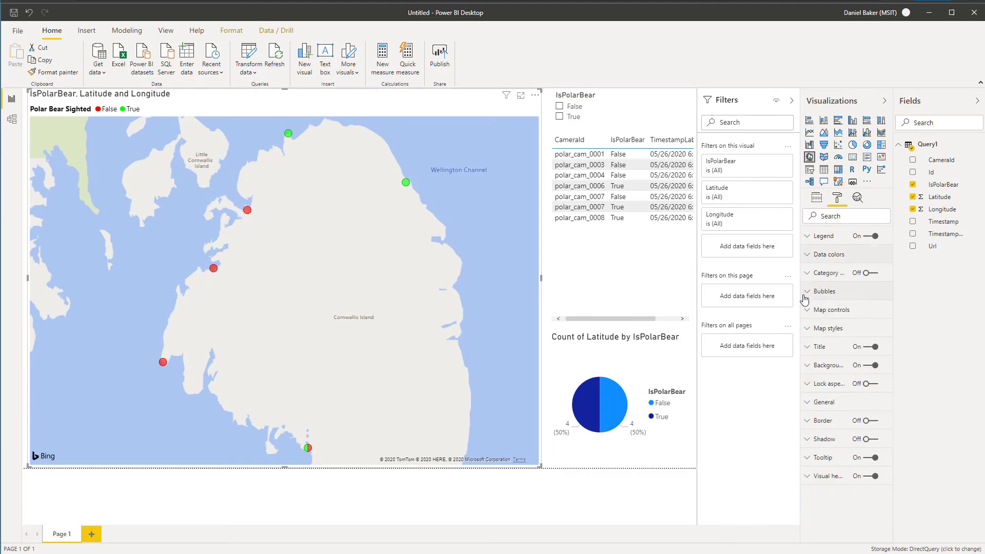
Enlarge map bubbles to size 30, apply the Aerial map theme, then select the pie chart
{"action": "left_click", "coordinate": [824, 291]}
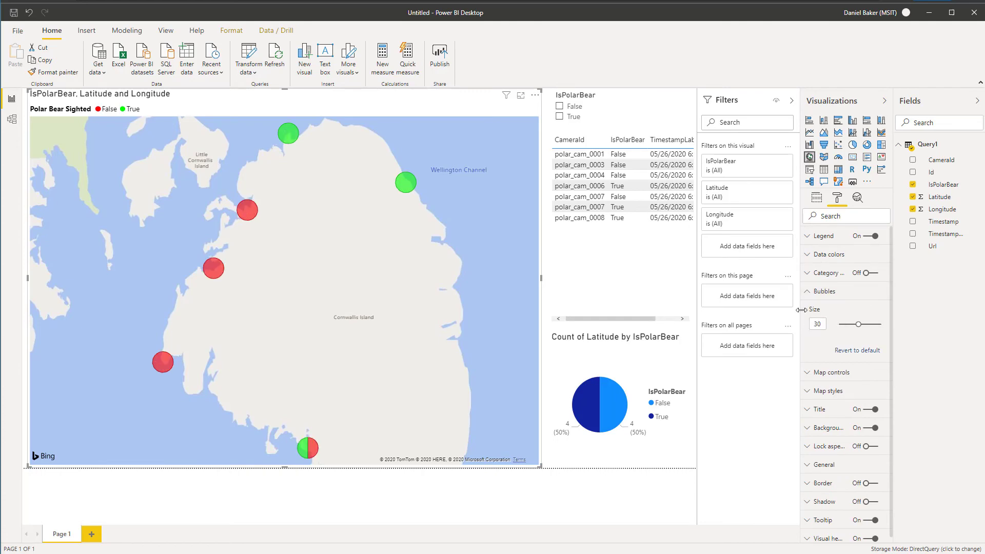
{"action": "left_click", "coordinate": [845, 358]}
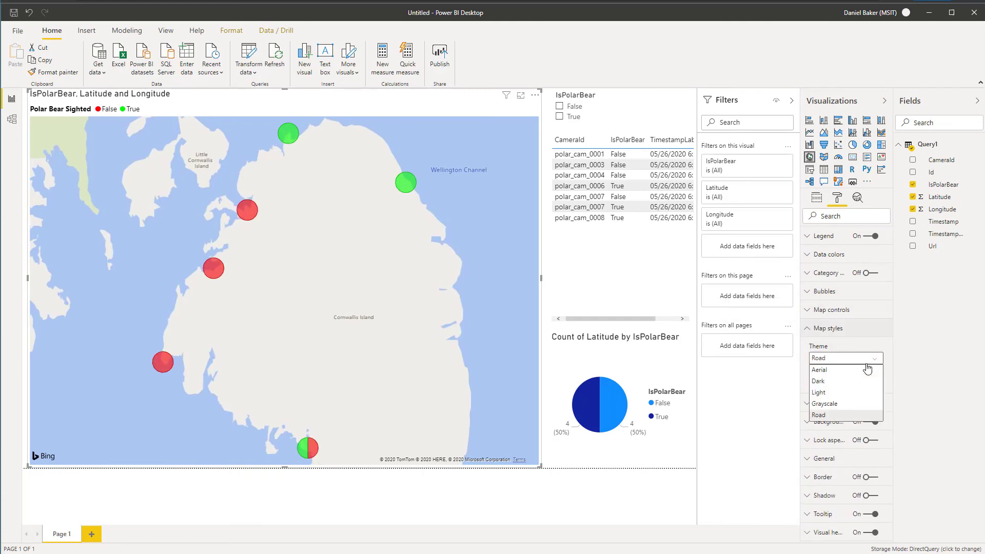
{"action": "left_click", "coordinate": [819, 370]}
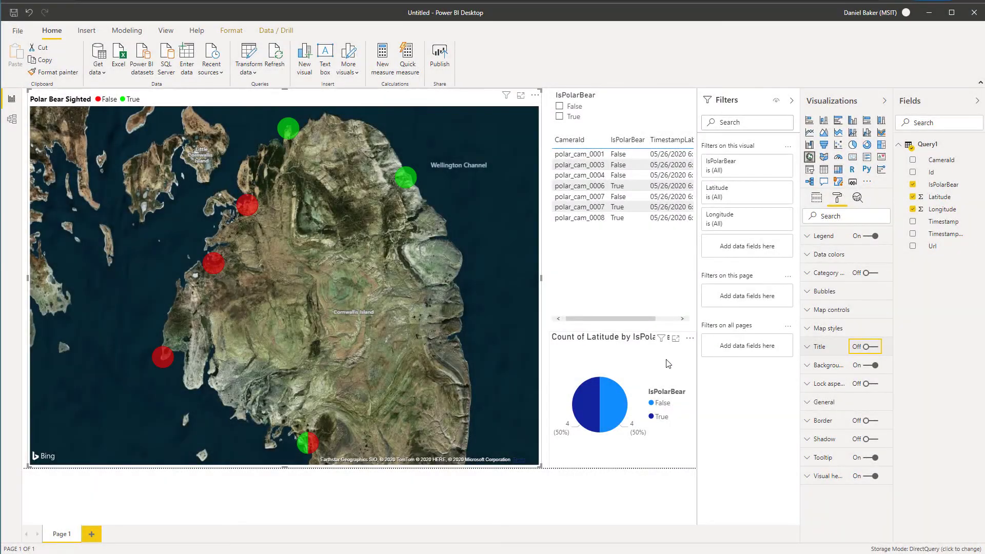
{"action": "left_click", "coordinate": [599, 400]}
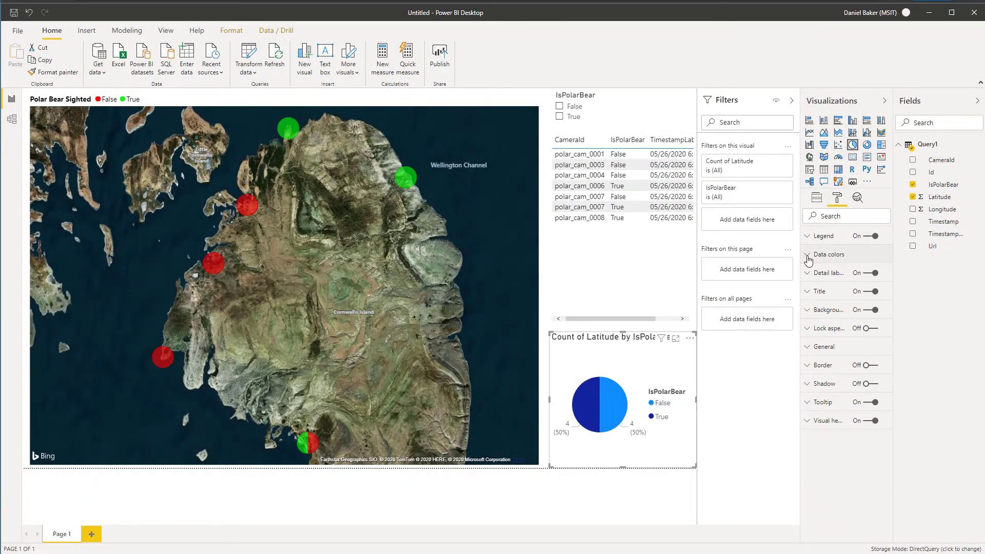
Open the pie chart's Data colors and start a custom color for the True slice
{"action": "left_click", "coordinate": [828, 254]}
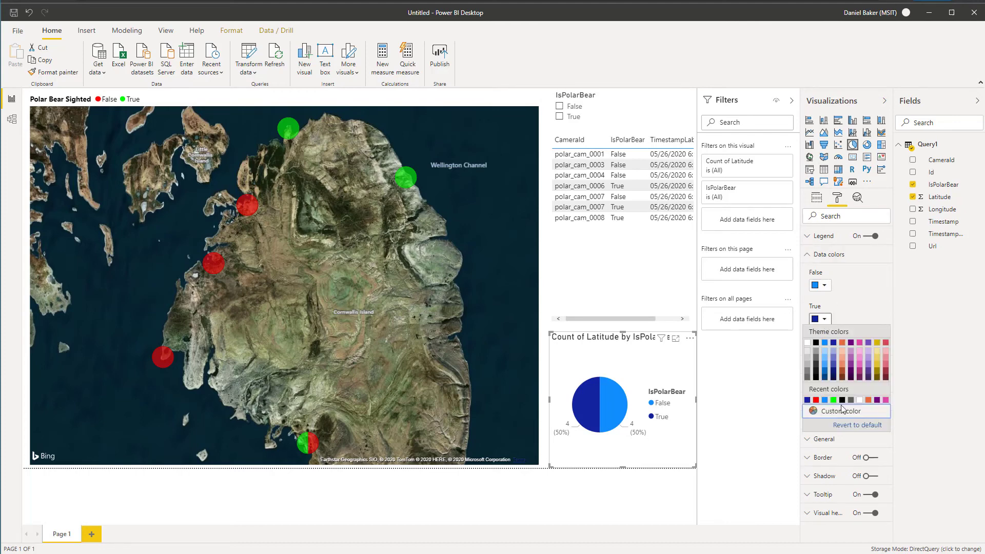
{"action": "left_click", "coordinate": [836, 411]}
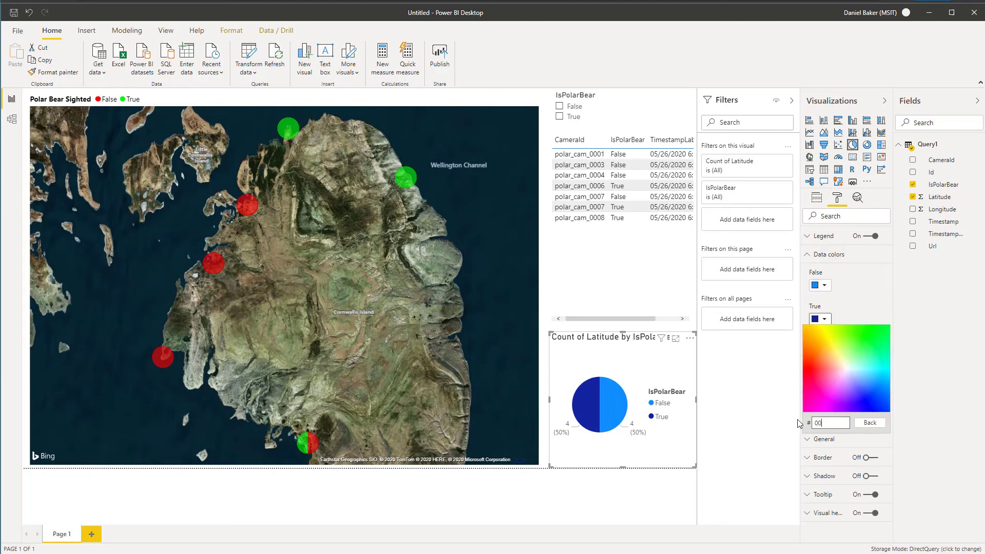